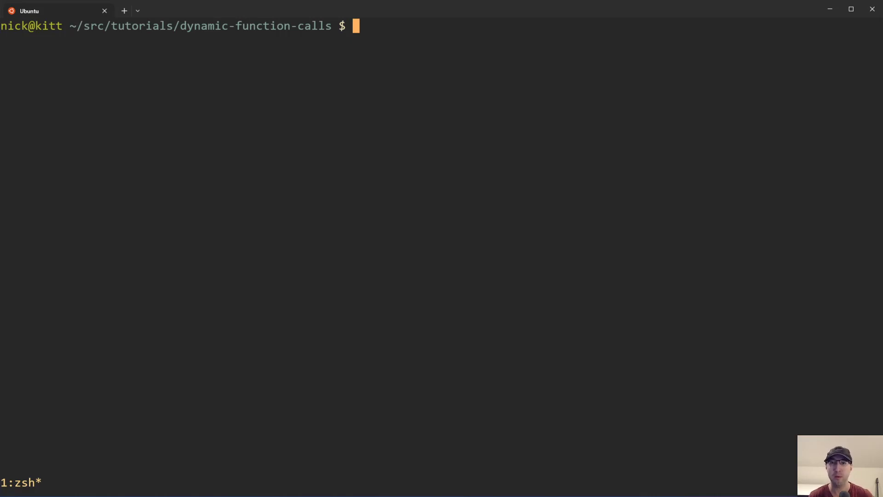
# Step: Open the demo script in Vim, then run ./demo for foo, bar, baz and 'asasasd', showing .env
pyautogui.write('vim .')
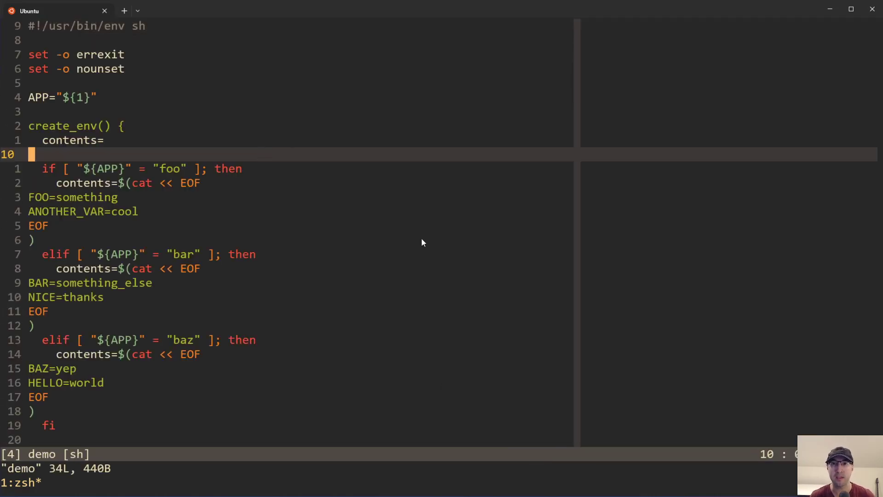
pyautogui.moveTo(198, 163)
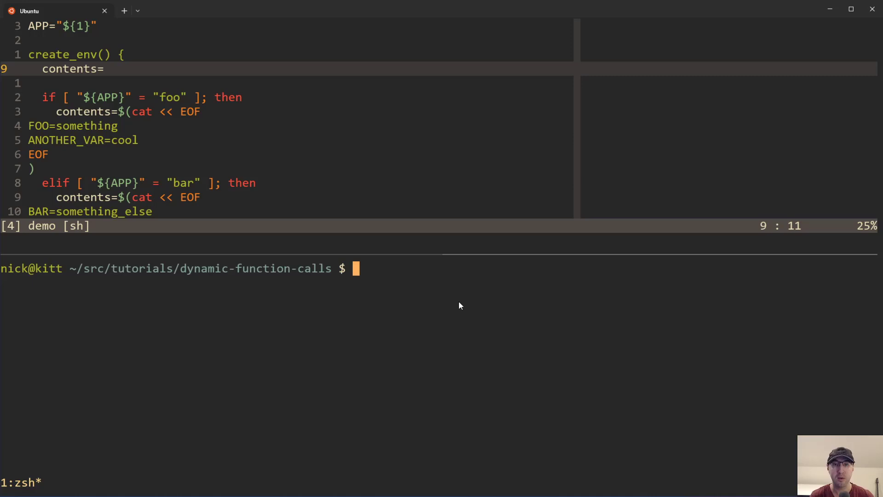
pyautogui.write('./demo')
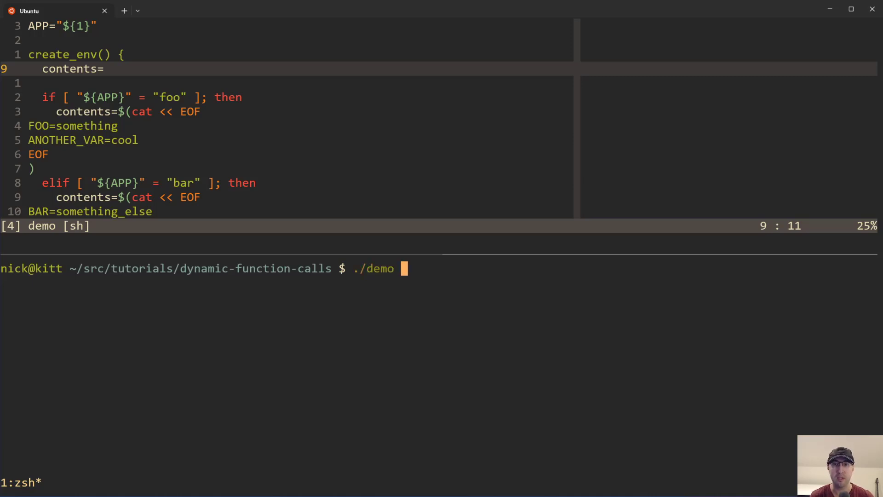
pyautogui.write('foo && cat .env')
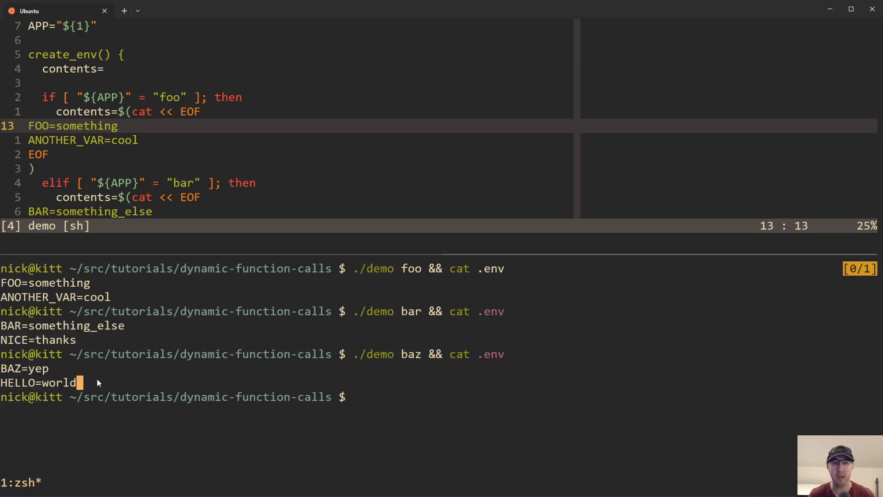
pyautogui.moveTo(596, 387)
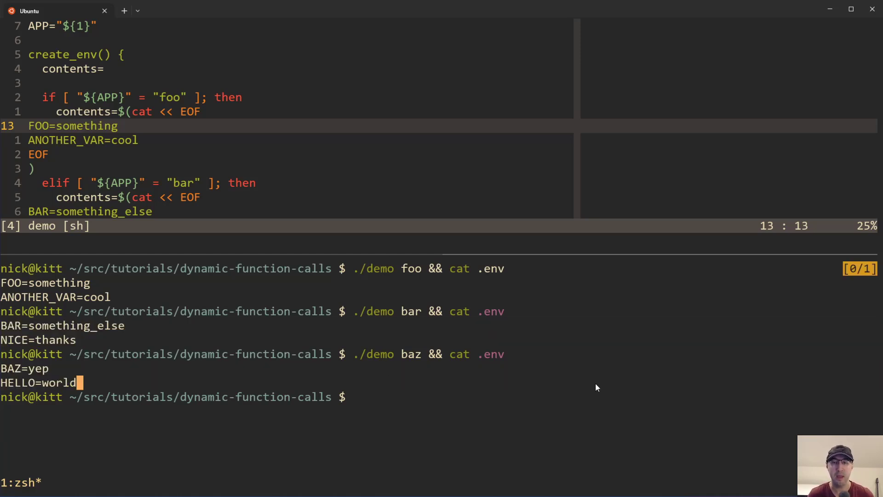
pyautogui.press('Up')
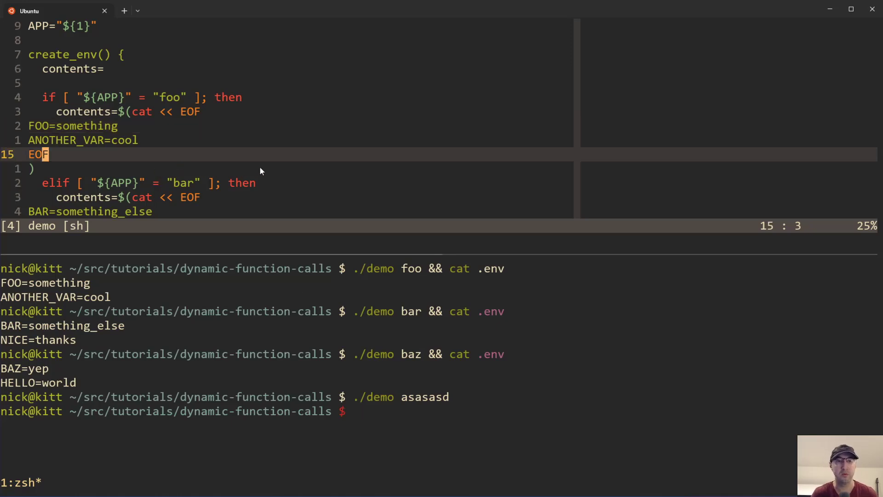
pyautogui.scroll(-3)
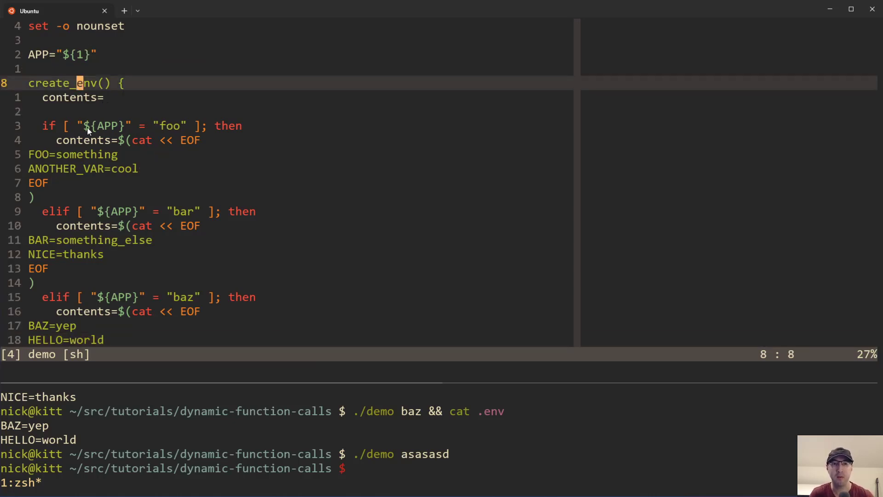
pyautogui.scroll(-3)
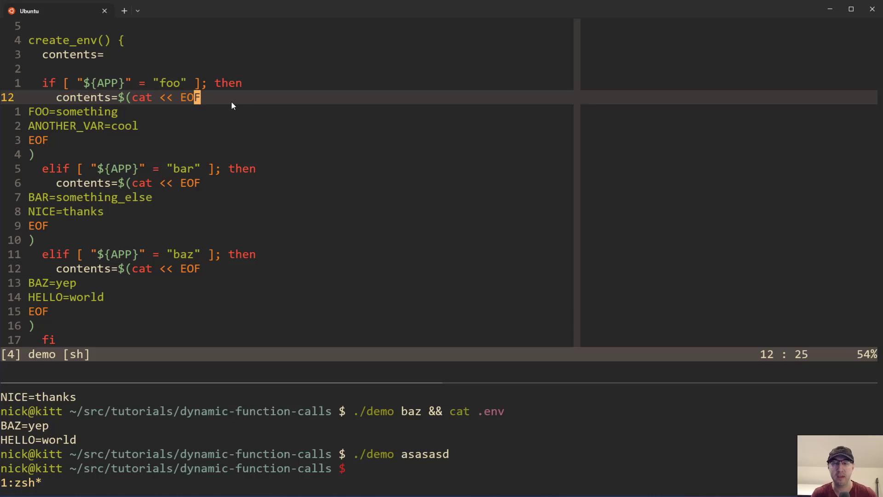
pyautogui.moveTo(92, 137)
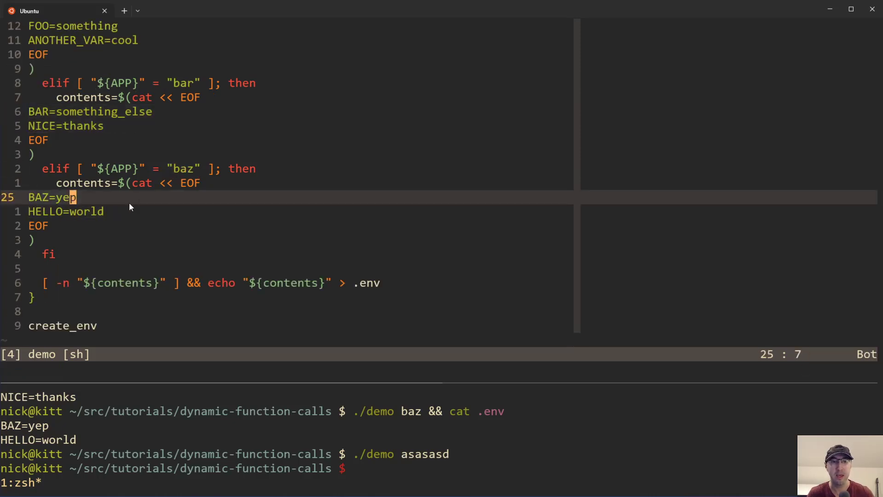
pyautogui.moveTo(108, 259)
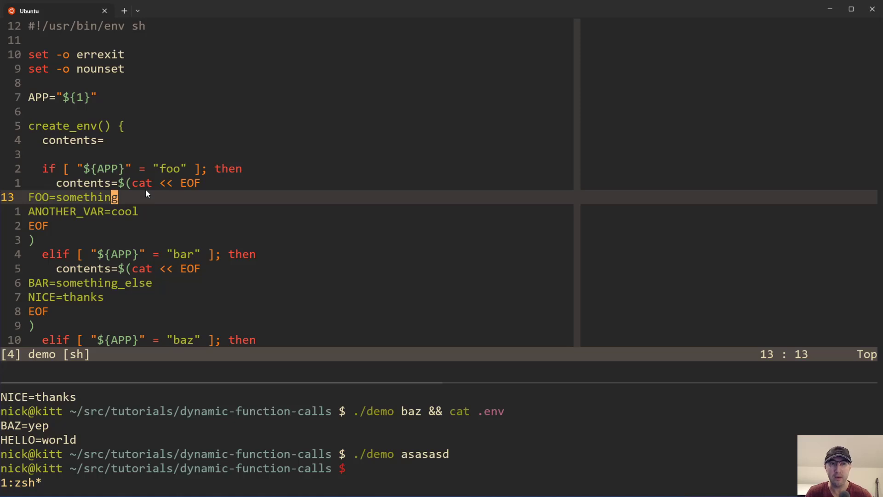
pyautogui.moveTo(134, 252)
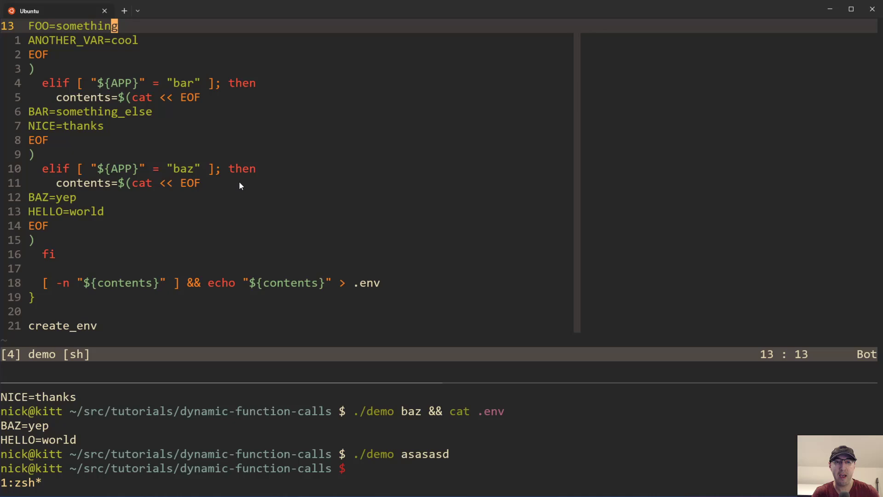
pyautogui.moveTo(171, 206)
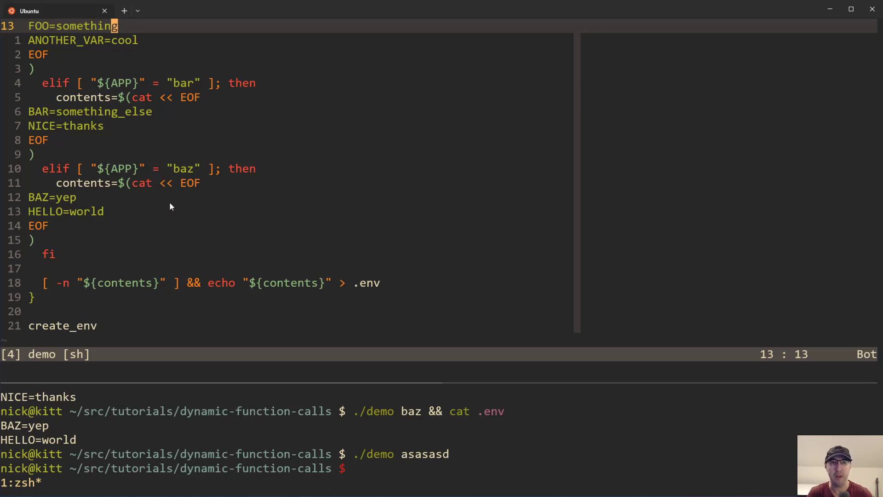
pyautogui.moveTo(196, 192)
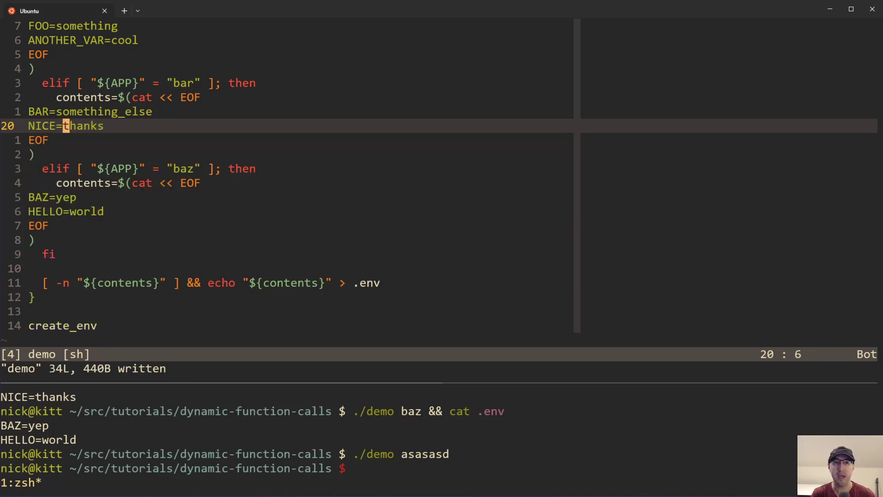
pyautogui.moveTo(354, 194)
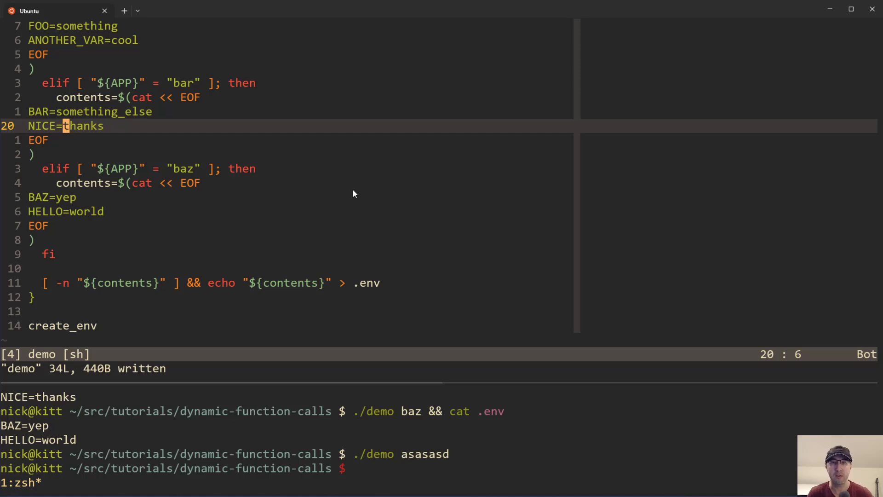
pyautogui.moveTo(381, 389)
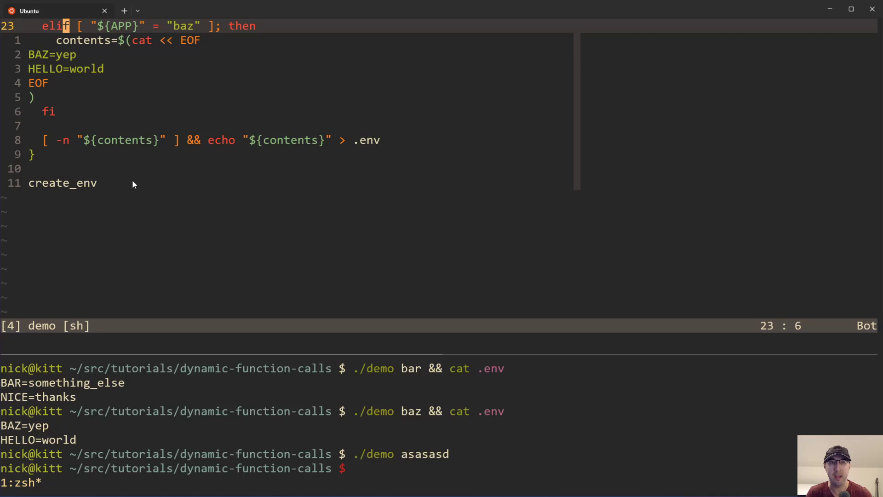
pyautogui.moveTo(152, 184)
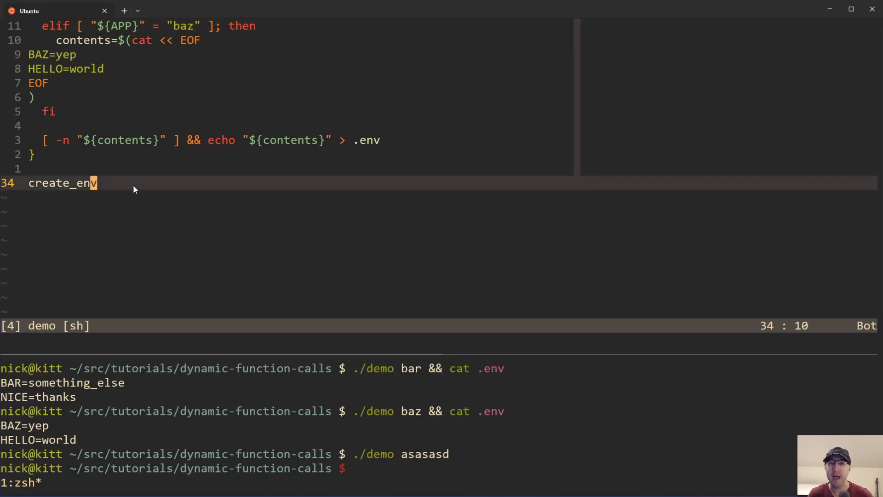
pyautogui.moveTo(149, 188)
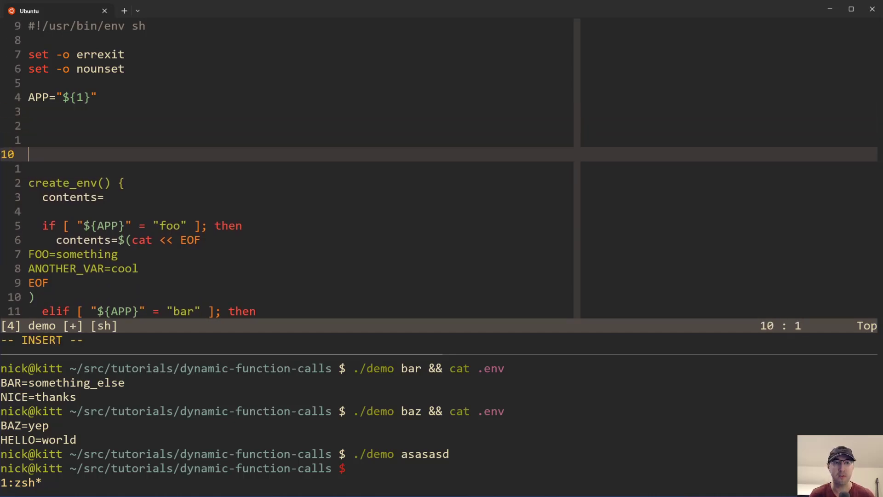
# Step: Type empty create_foo_env(), create_bar_env() and create_baz_env() definitions above create_env()
pyautogui.write('create')
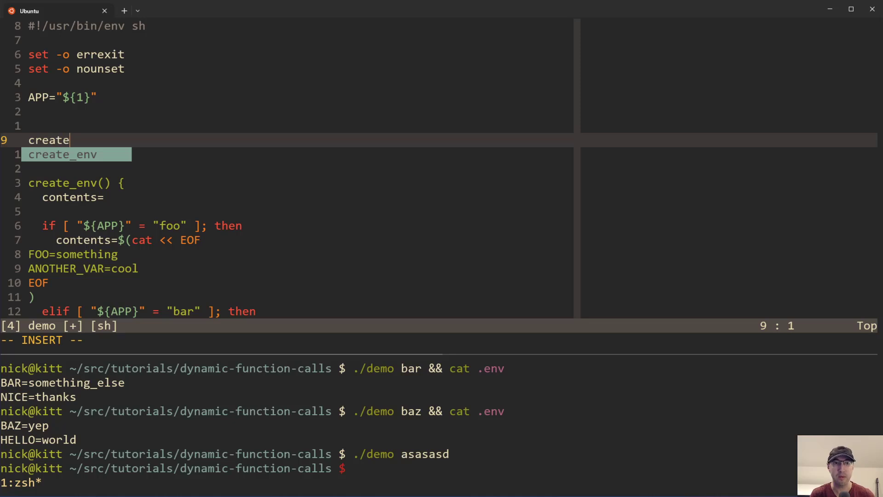
pyautogui.write('_foo_')
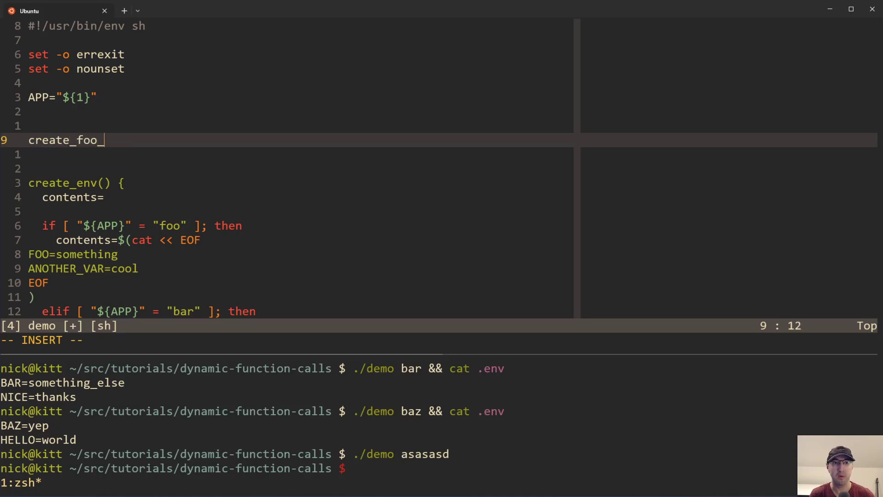
pyautogui.write('env() {')
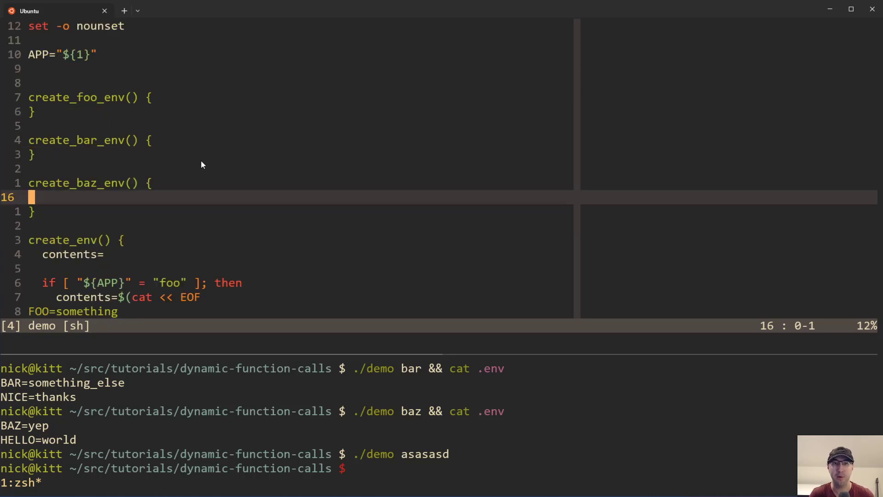
# Step: Make create_foo_env write its FOO and ANOTHER_VAR block to .env with a cat << EOF heredoc
pyautogui.scroll(-3)
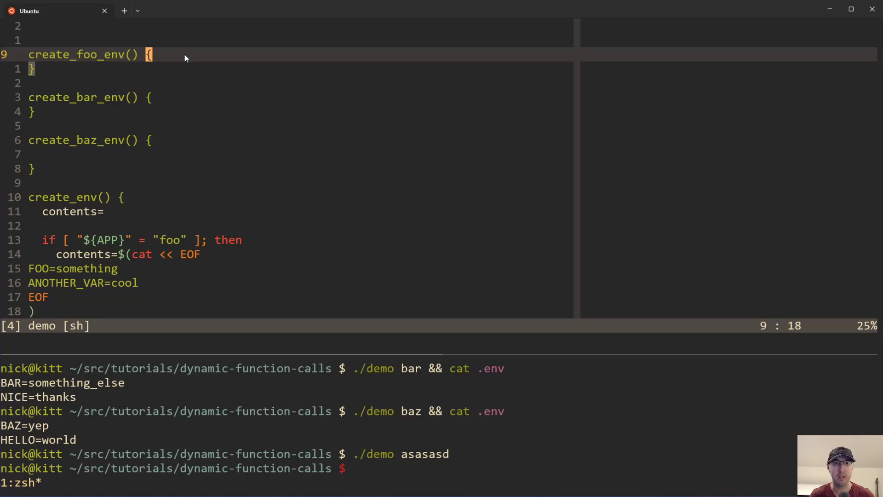
pyautogui.write('cat <<')
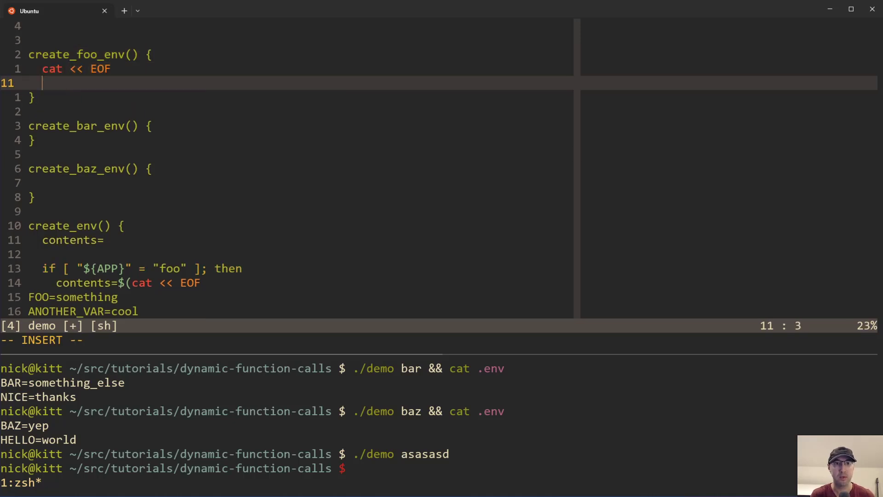
pyautogui.write('EOF')
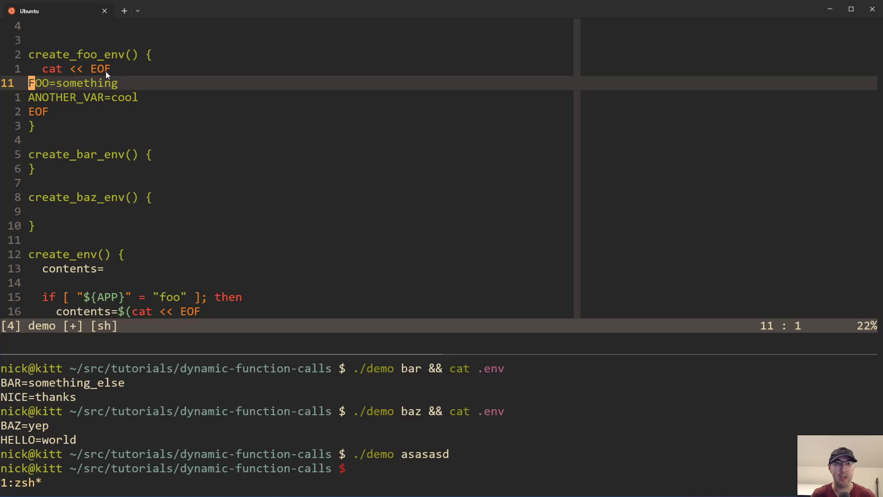
pyautogui.write('> .env')
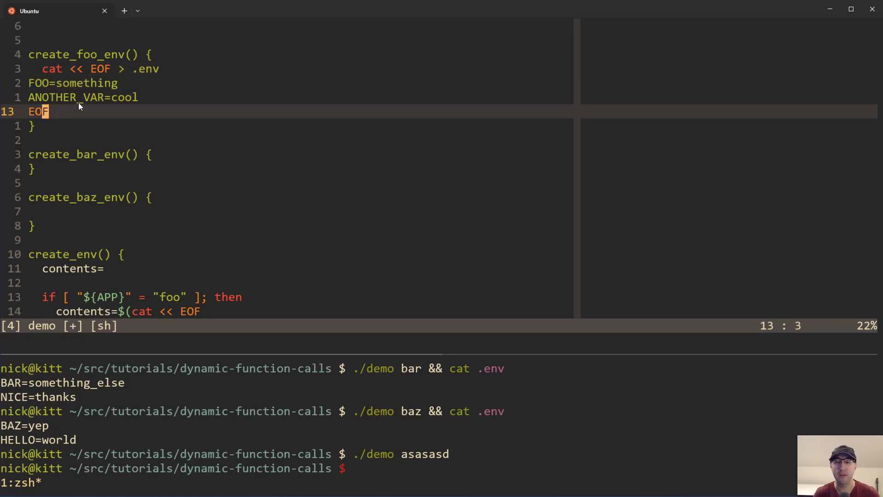
pyautogui.moveTo(98, 85)
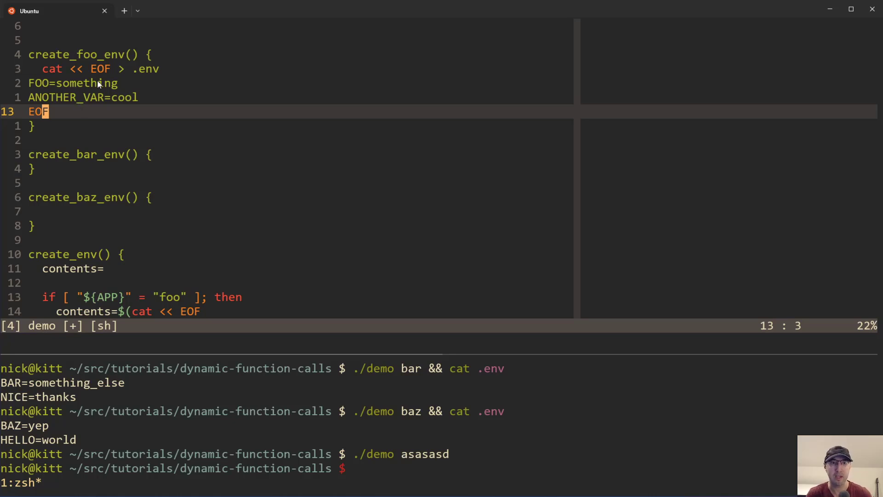
pyautogui.moveTo(66, 69)
pyautogui.write('create_env')
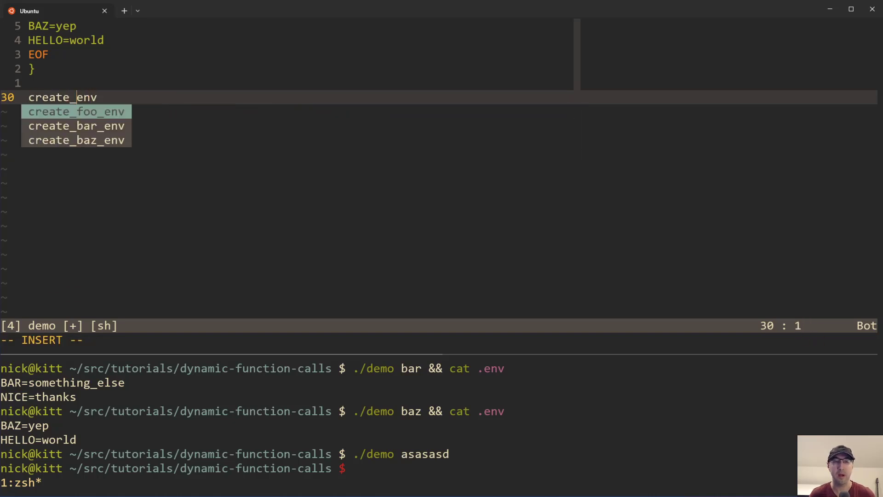
# Step: Turn the last line into the dynamic call "create_${APP}_env" and rerun foo, bar and baz
pyautogui.write('$')
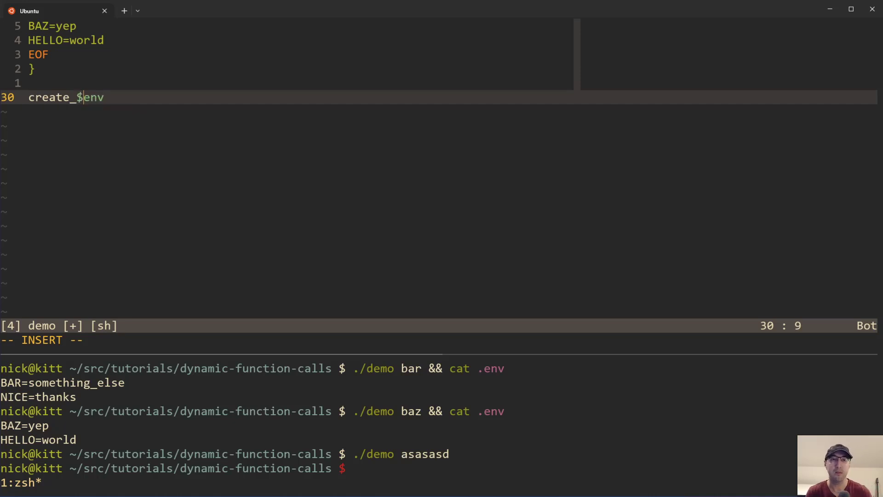
pyautogui.write('{APP}_')
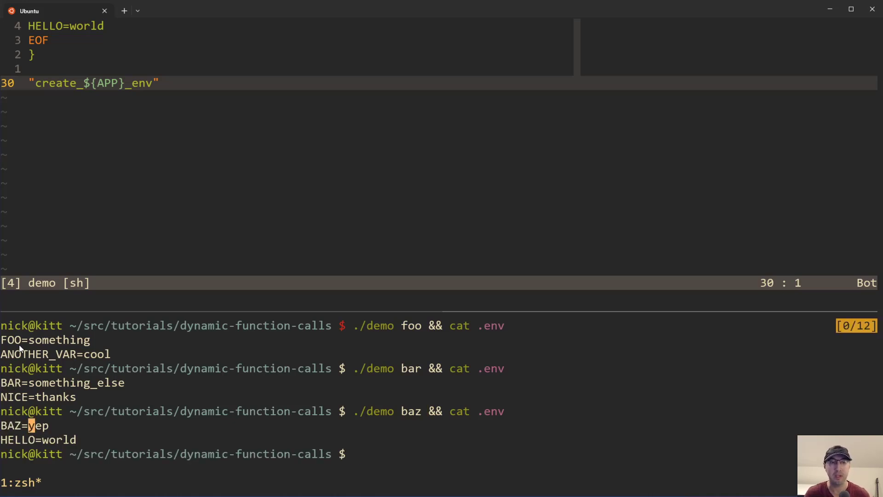
pyautogui.moveTo(534, 355)
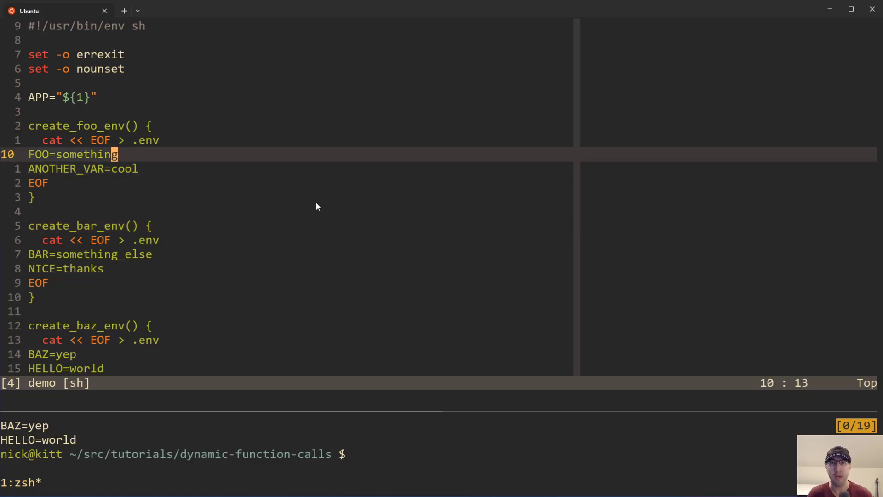
pyautogui.moveTo(156, 175)
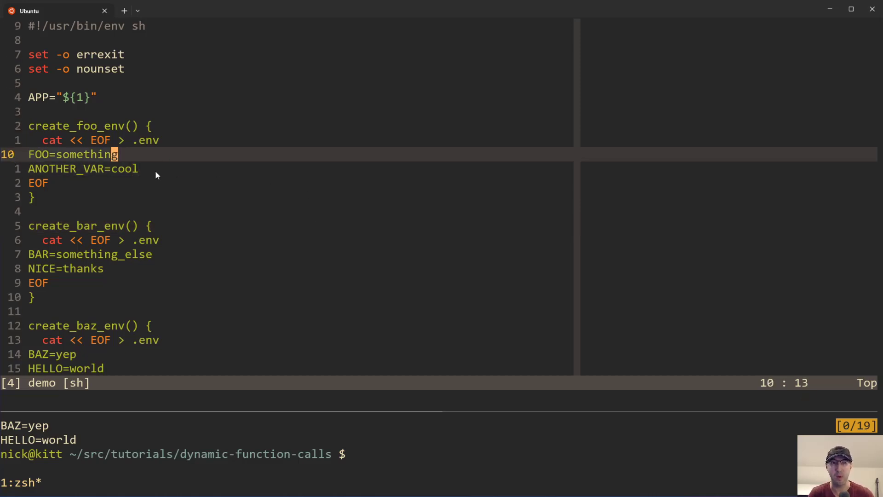
pyautogui.scroll(-3)
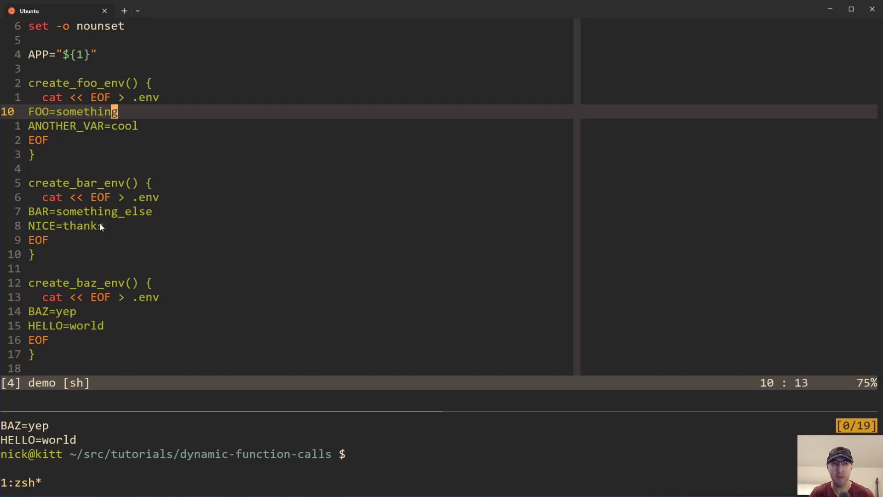
pyautogui.press('v')
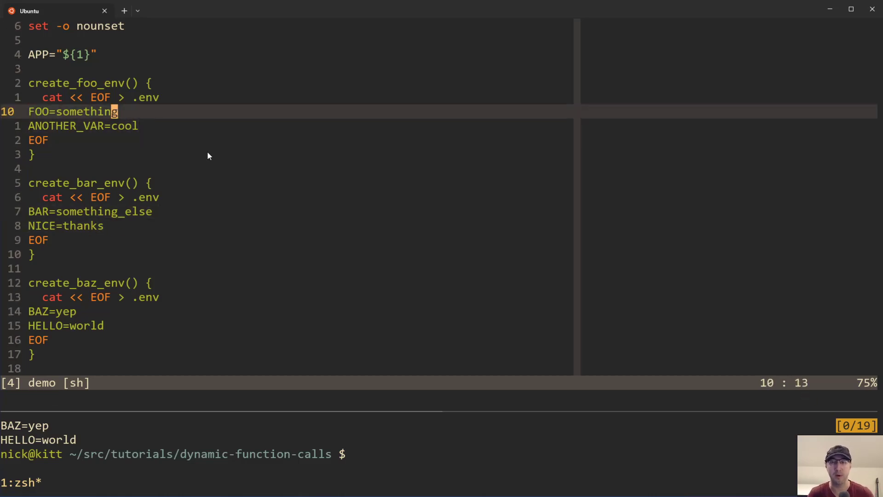
pyautogui.moveTo(157, 143)
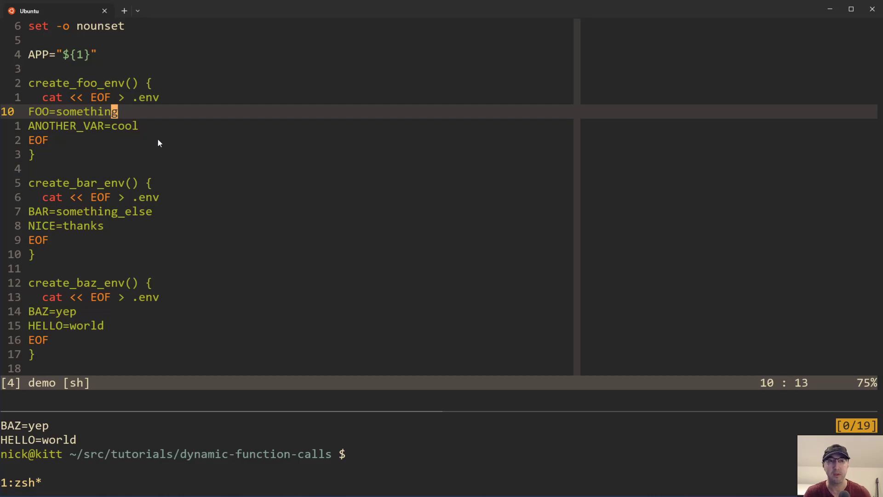
pyautogui.moveTo(82, 87)
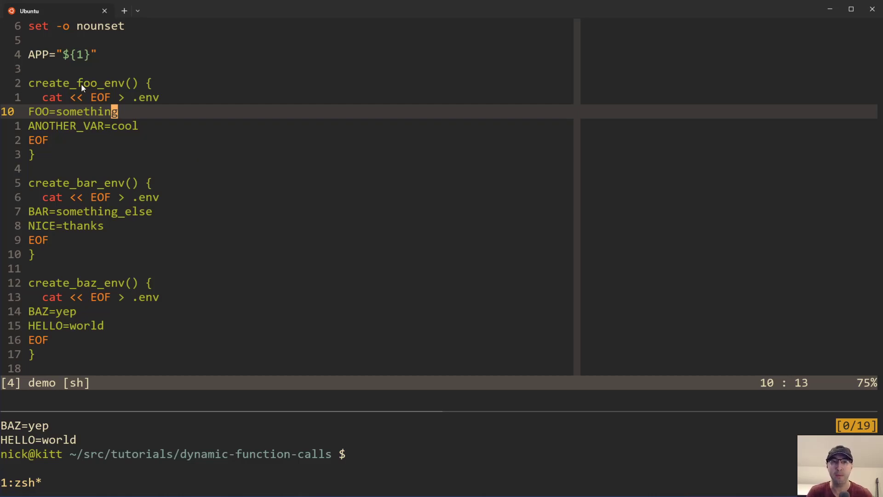
pyautogui.moveTo(179, 128)
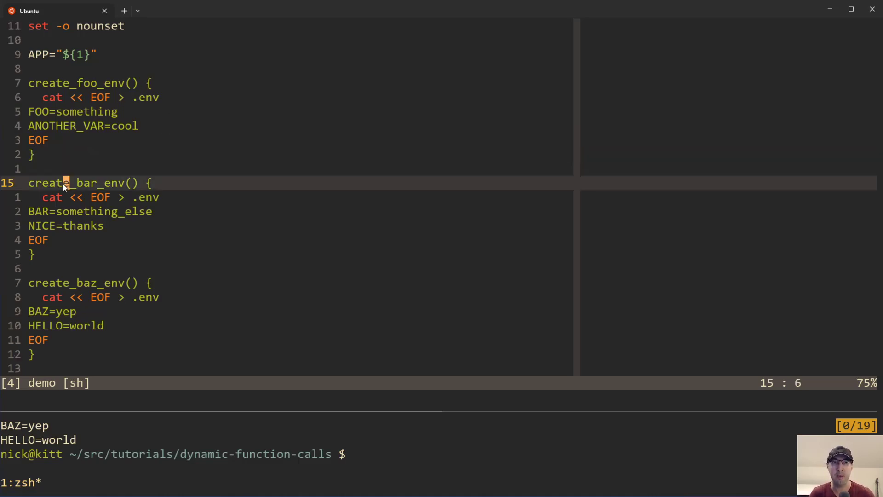
pyautogui.press('V')
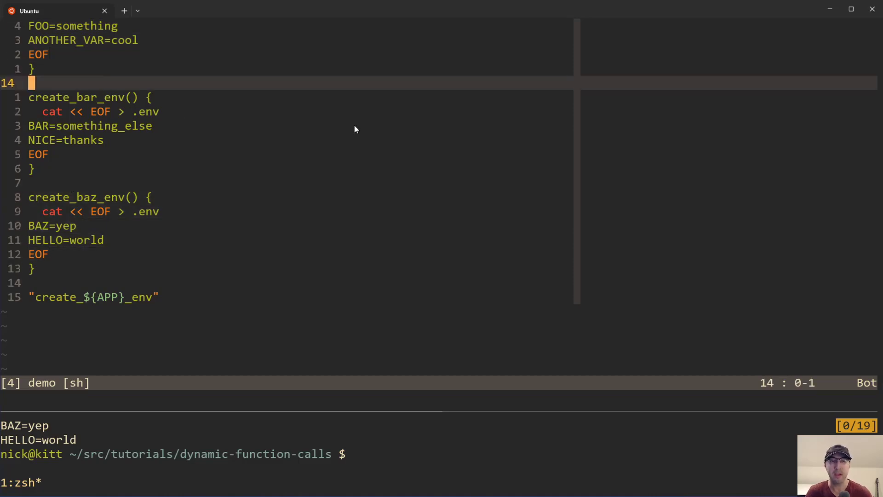
pyautogui.moveTo(360, 130)
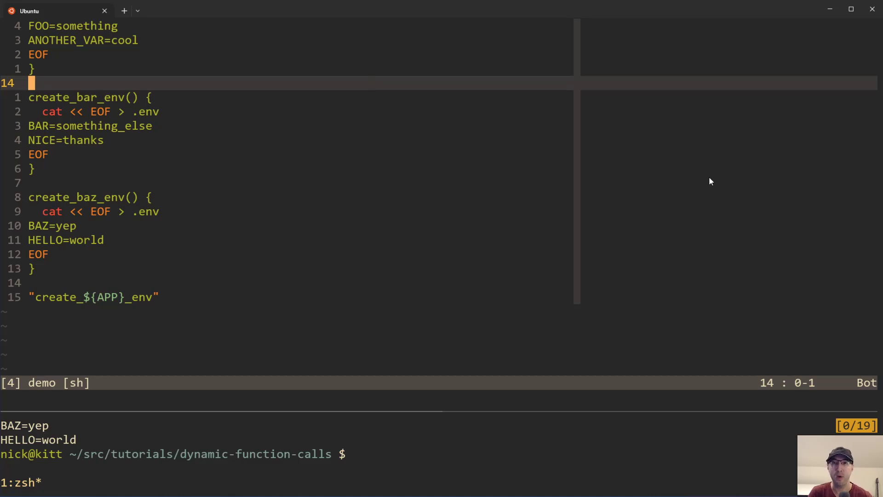
pyautogui.moveTo(717, 180)
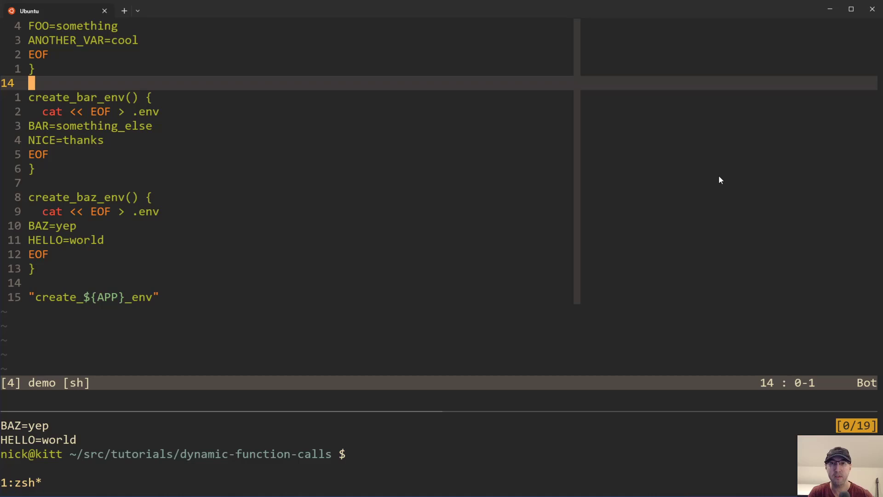
pyautogui.moveTo(728, 176)
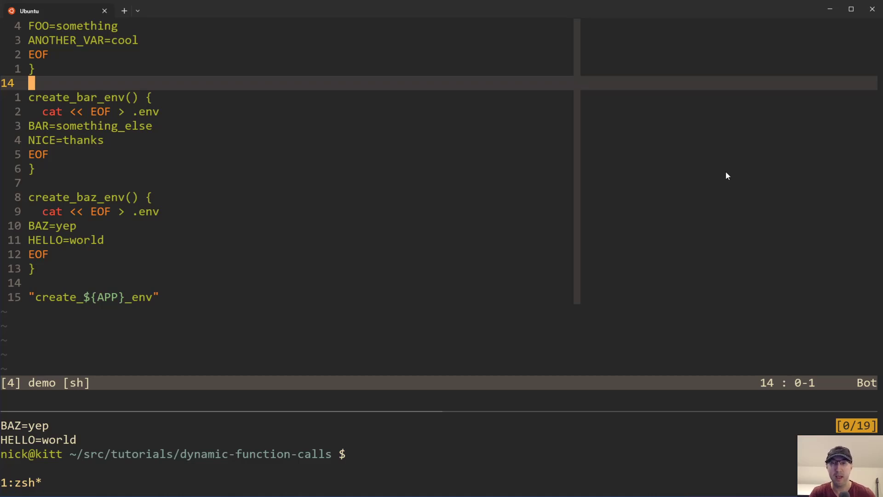